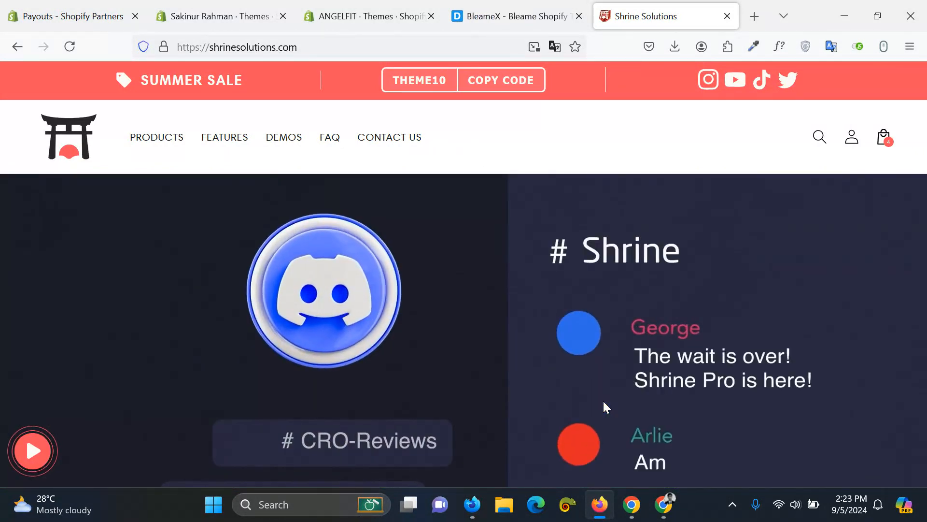
Step: Switch to the DevLuxx BleameX Shopify theme page showing the $39.99, 50%-off sale price
click(513, 16)
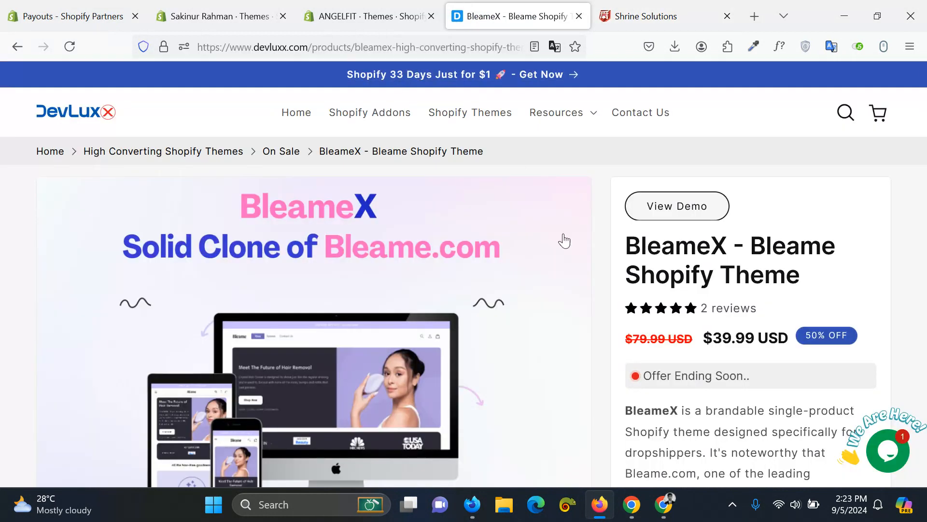
mouse_move(598, 270)
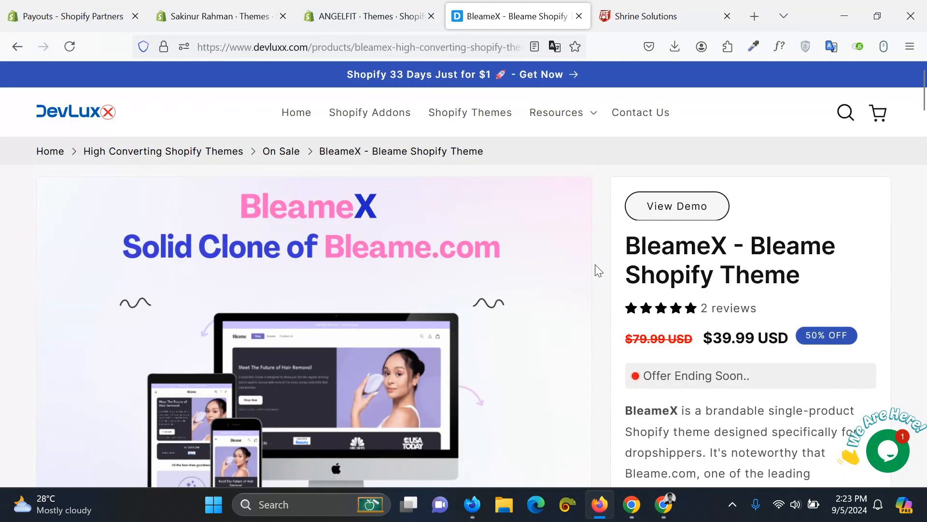
mouse_move(648, 210)
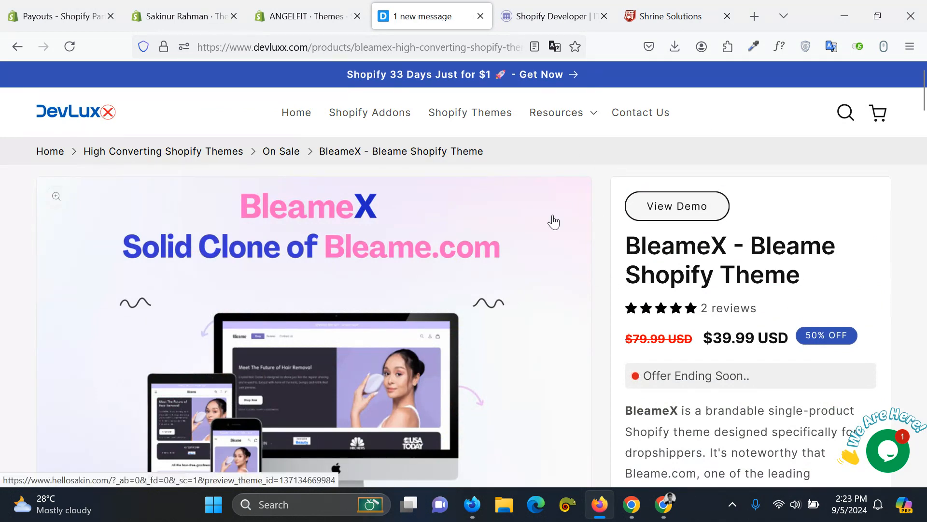
Step: Launch the BleameX live demo and check the three items in its cart drawer
click(677, 206)
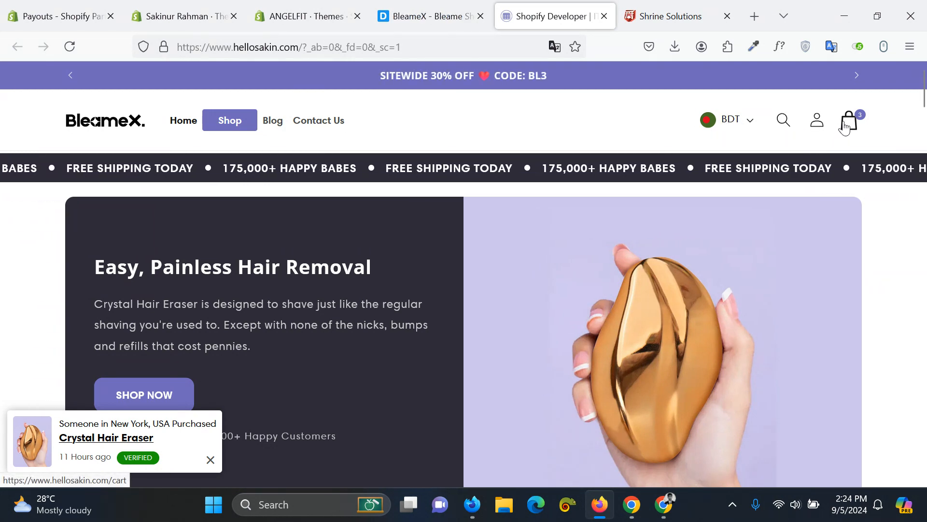
click(848, 119)
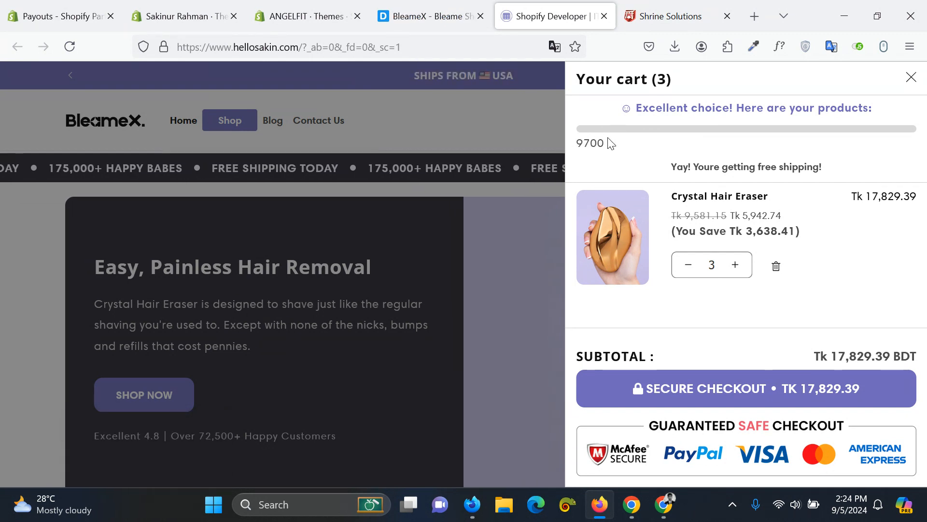
click(911, 76)
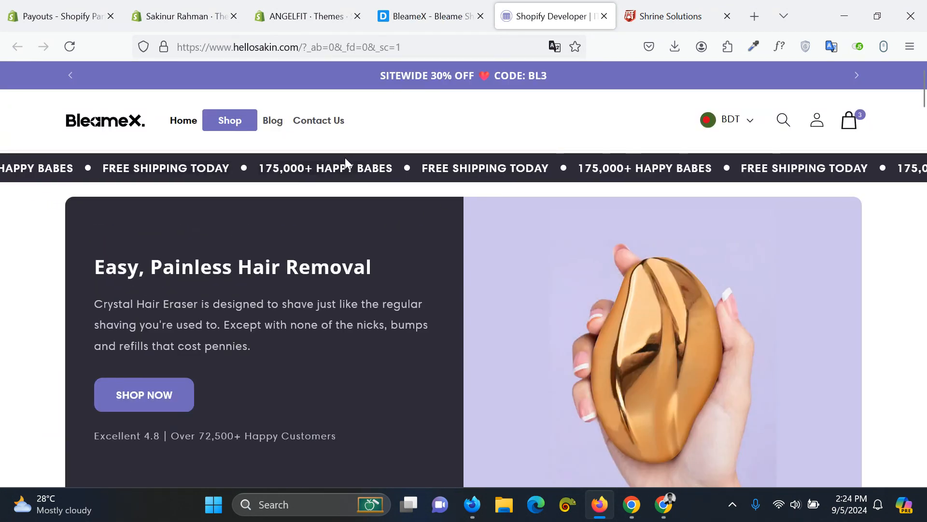
scroll(down, 3)
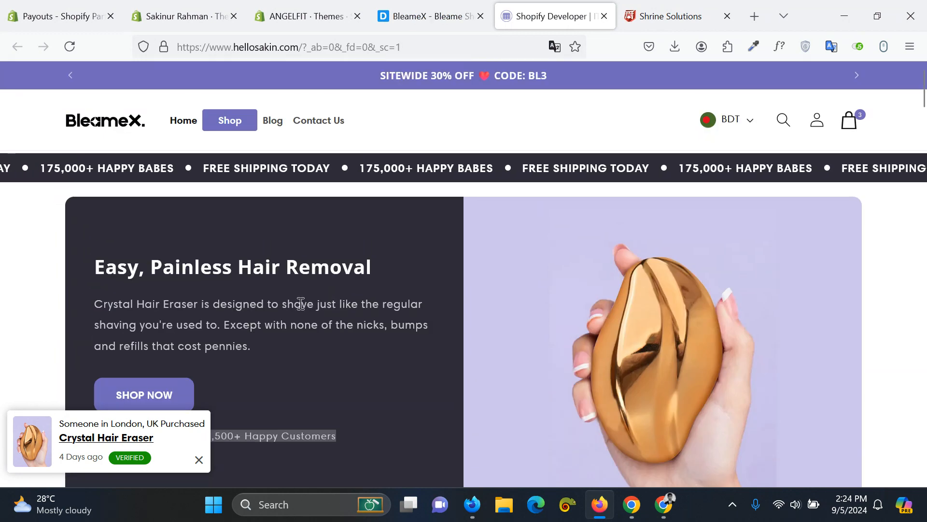
scroll(down, 3)
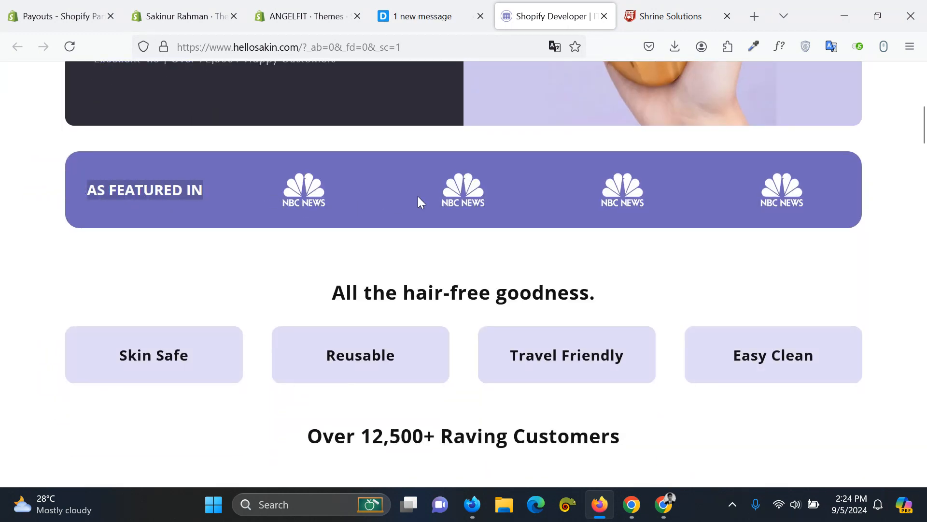
scroll(down, 3)
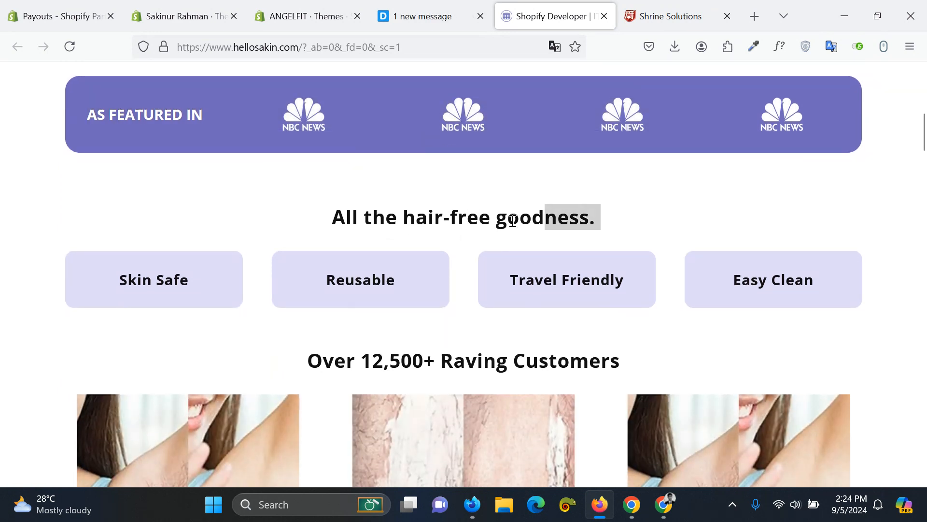
scroll(down, 3)
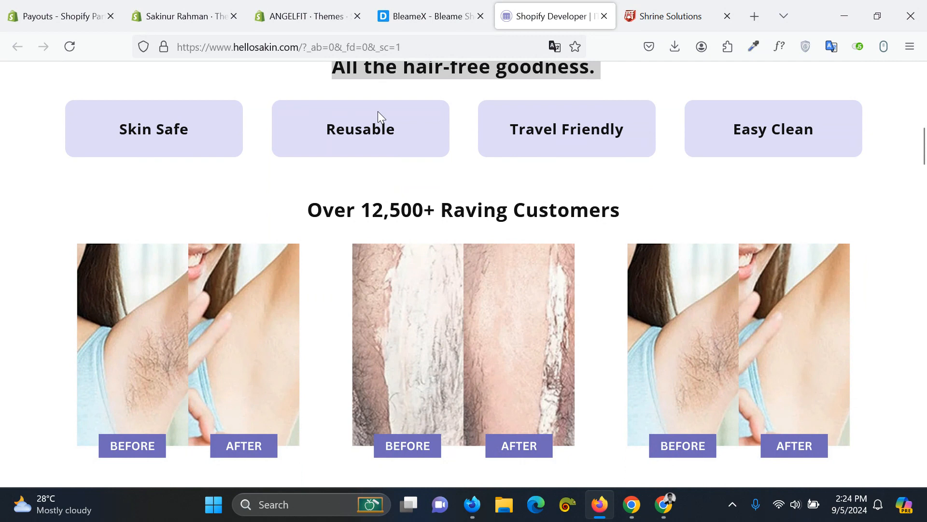
scroll(down, 3)
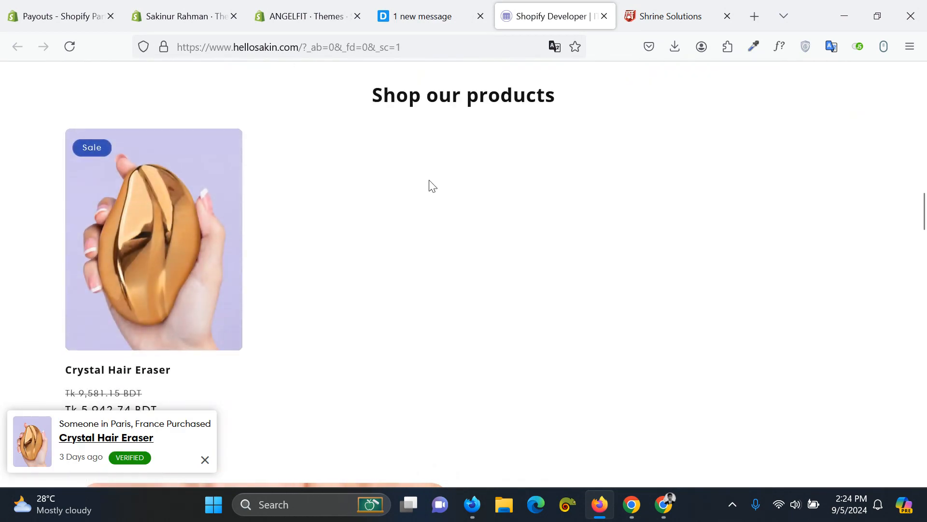
scroll(down, 3)
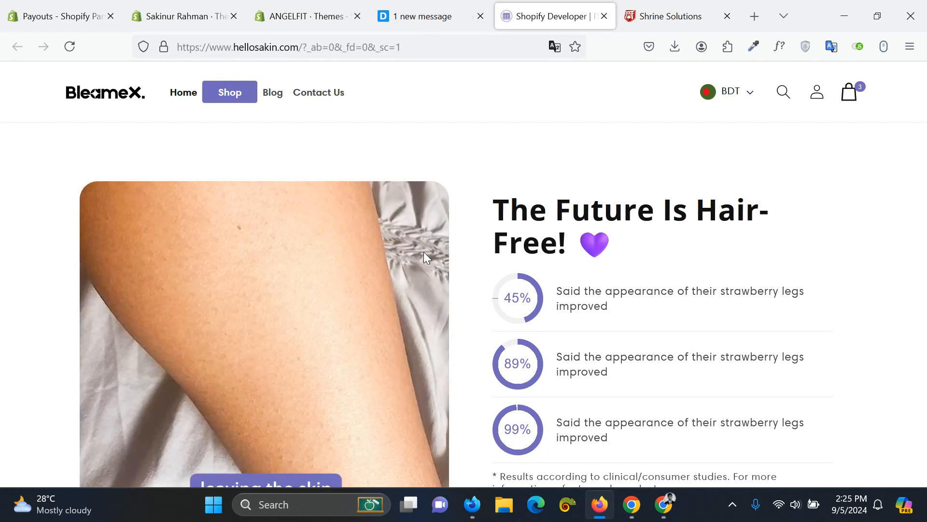
scroll(down, 3)
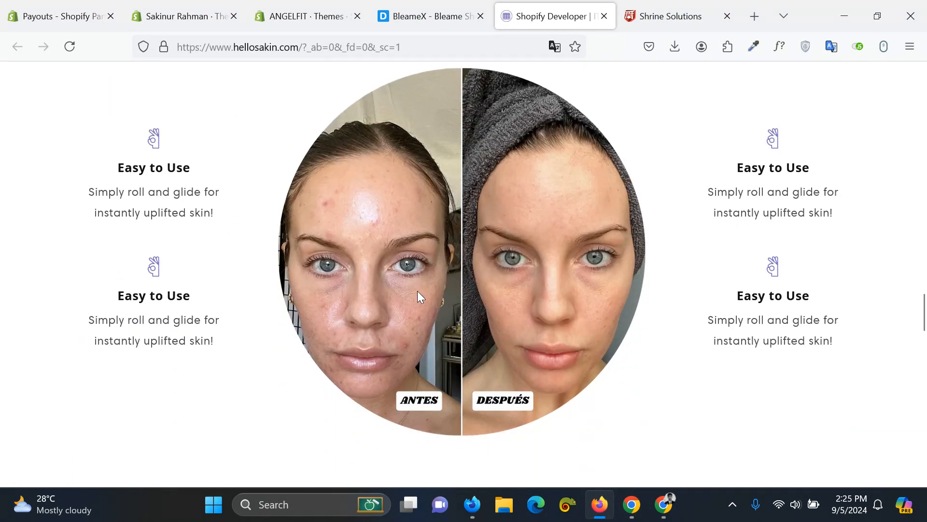
scroll(down, 3)
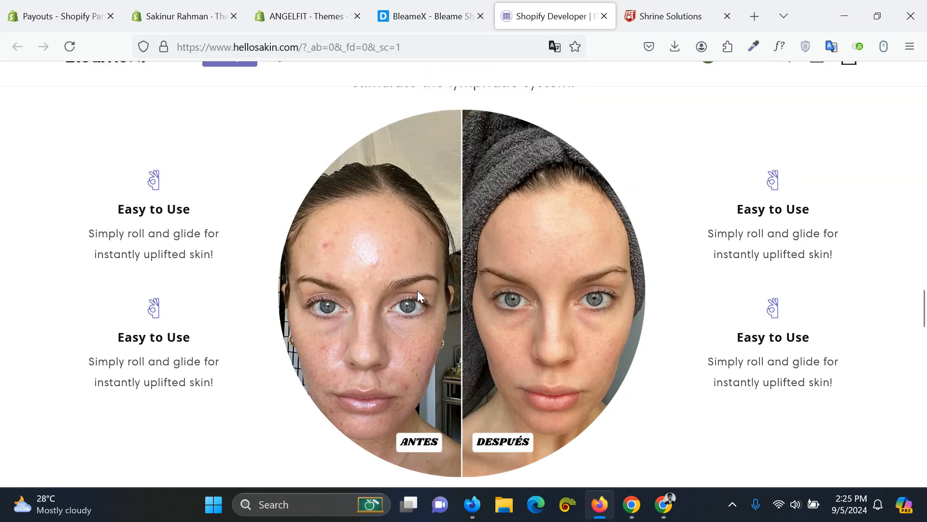
scroll(down, 3)
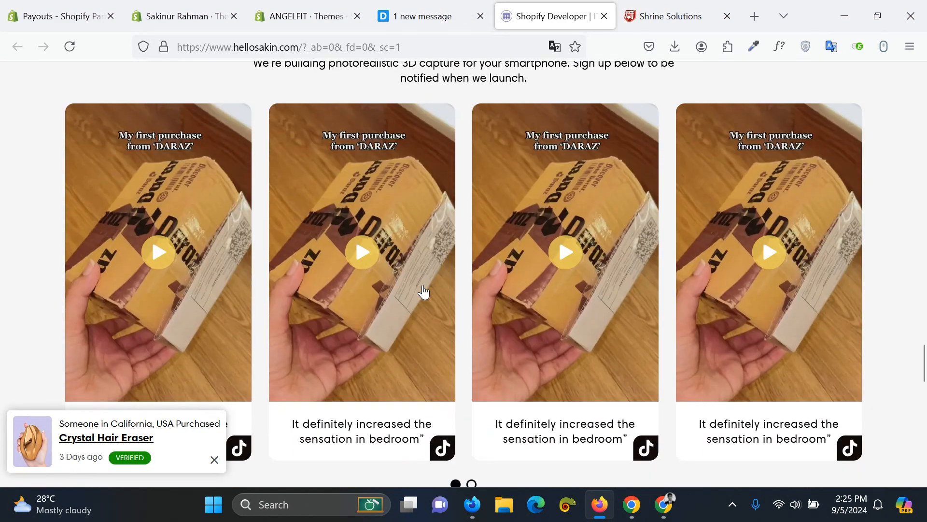
scroll(up, 3)
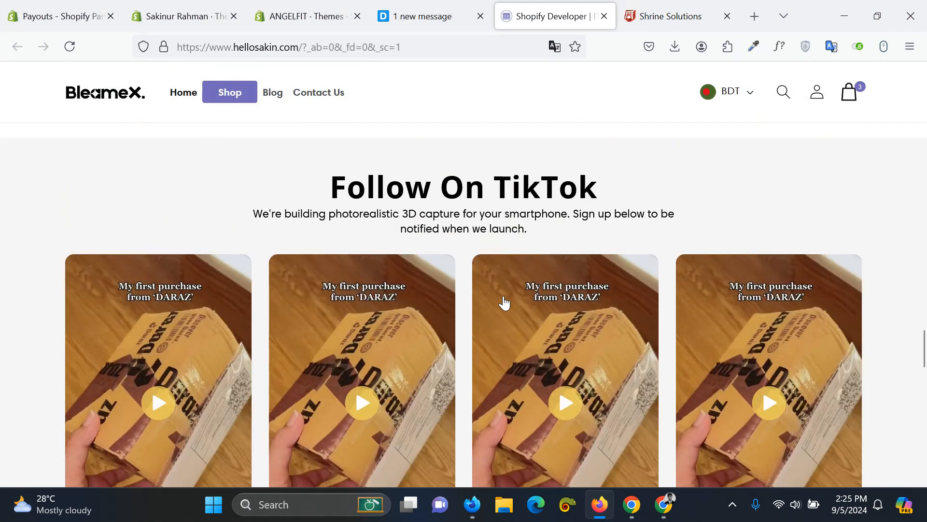
scroll(down, 3)
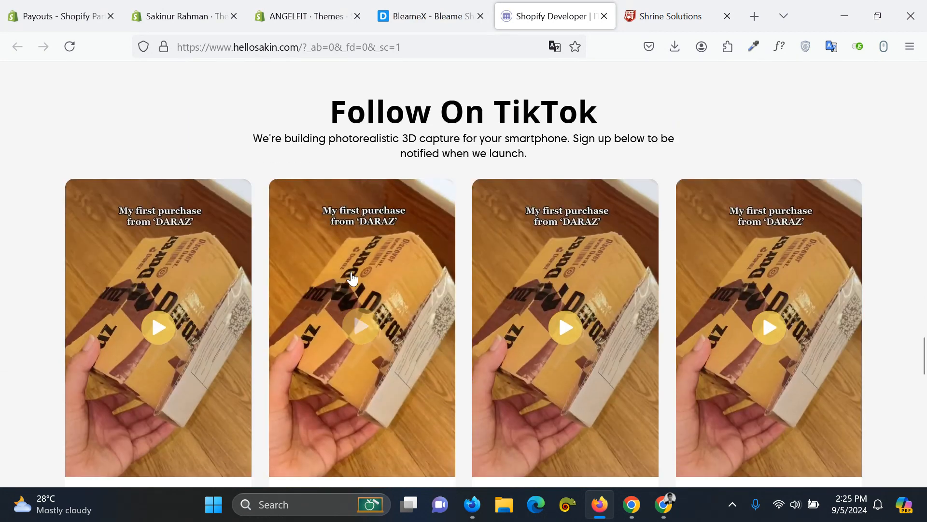
click(362, 326)
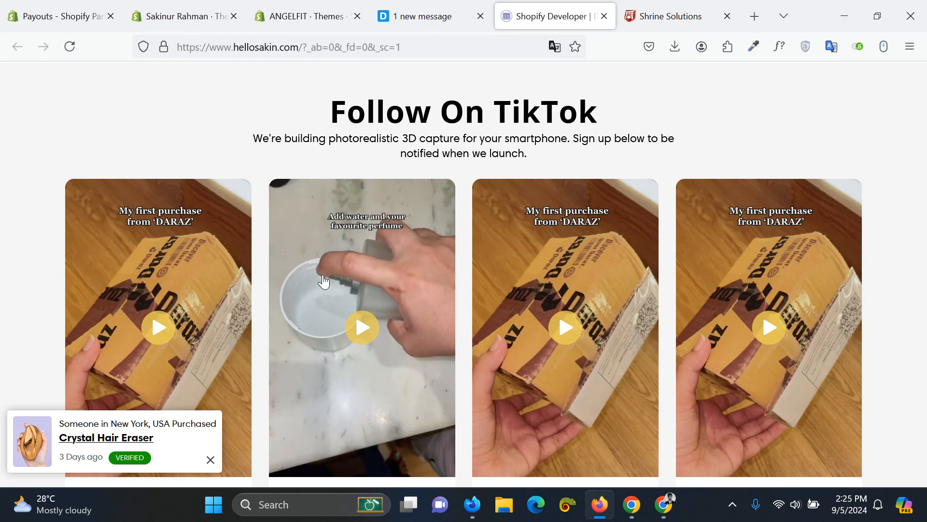
click(210, 460)
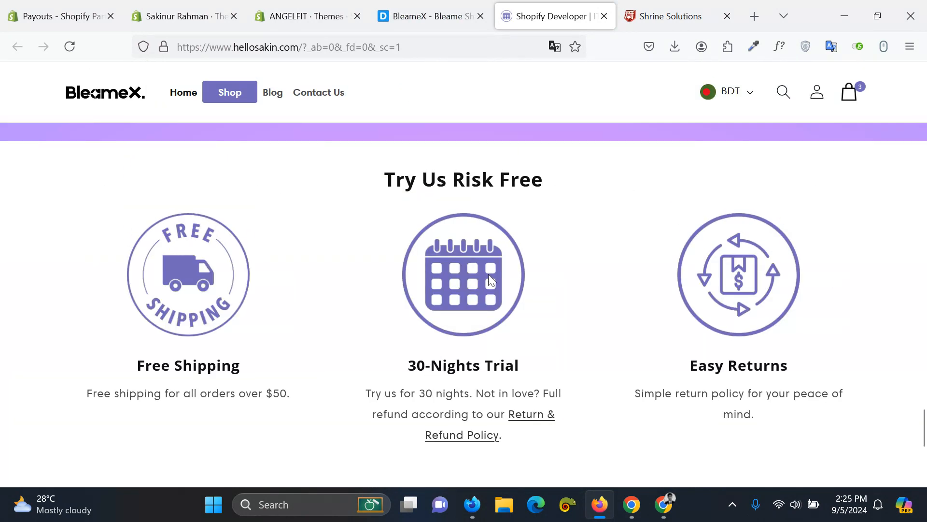
scroll(down, 3)
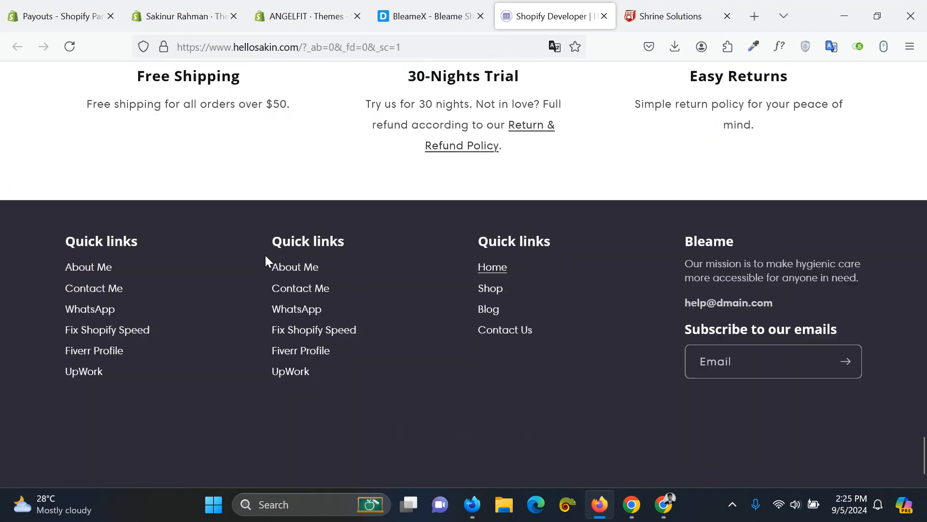
scroll(up, 3)
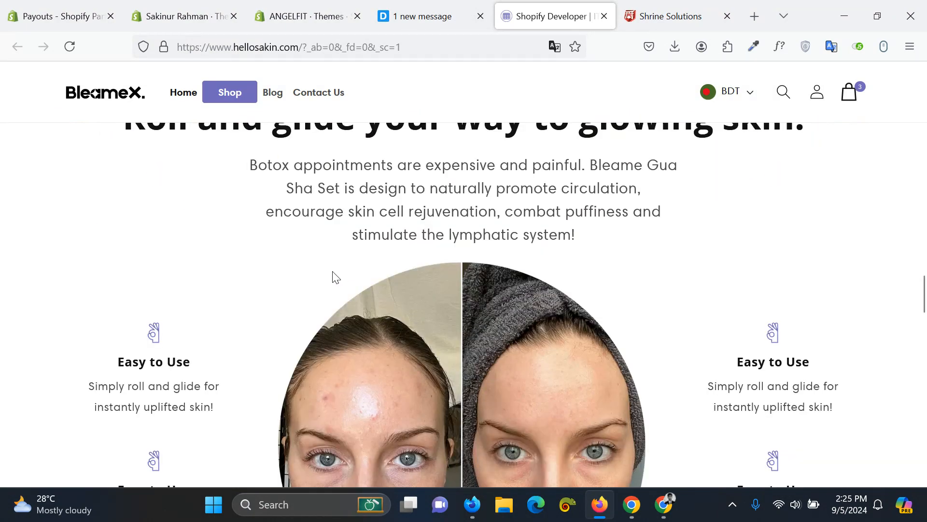
scroll(down, 3)
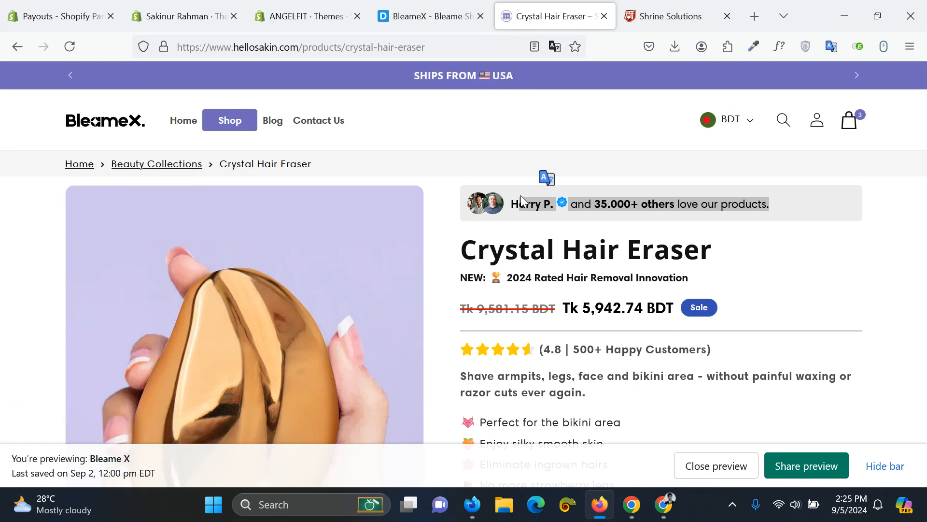
mouse_move(694, 294)
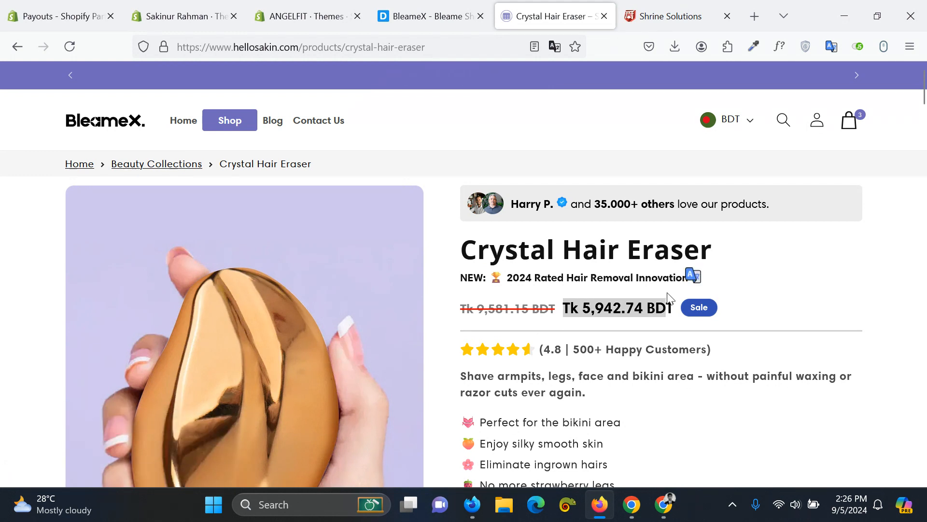
Step: Scroll the Crystal Hair Eraser page past reviews, Currently Trending and FAQ to the footer
scroll(down, 3)
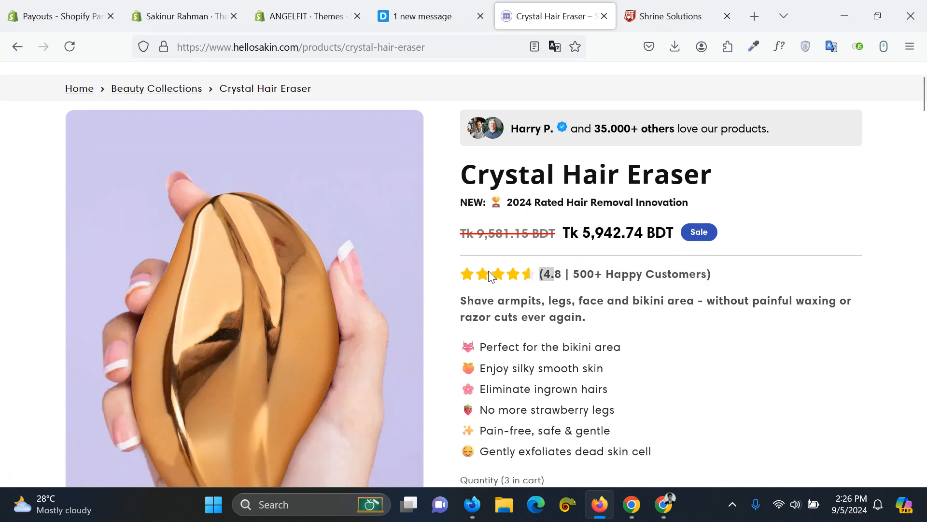
scroll(down, 3)
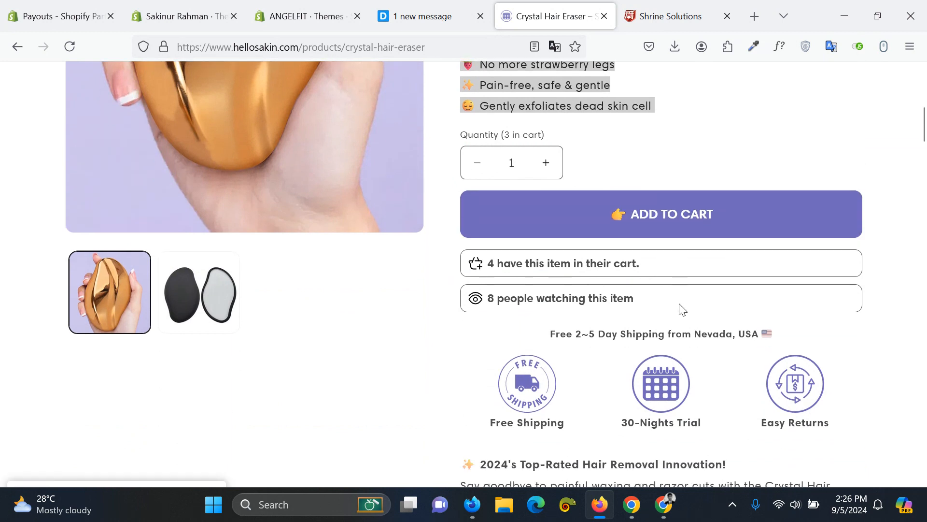
scroll(down, 3)
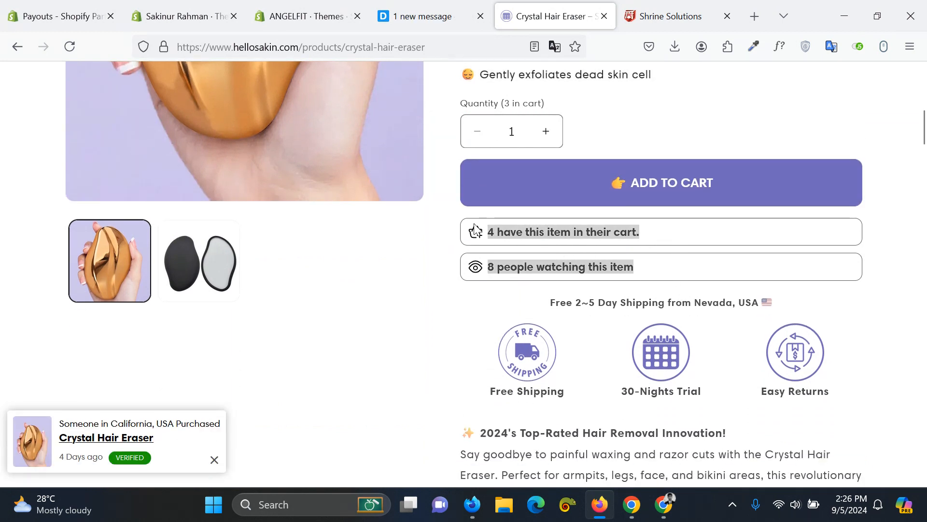
mouse_move(663, 277)
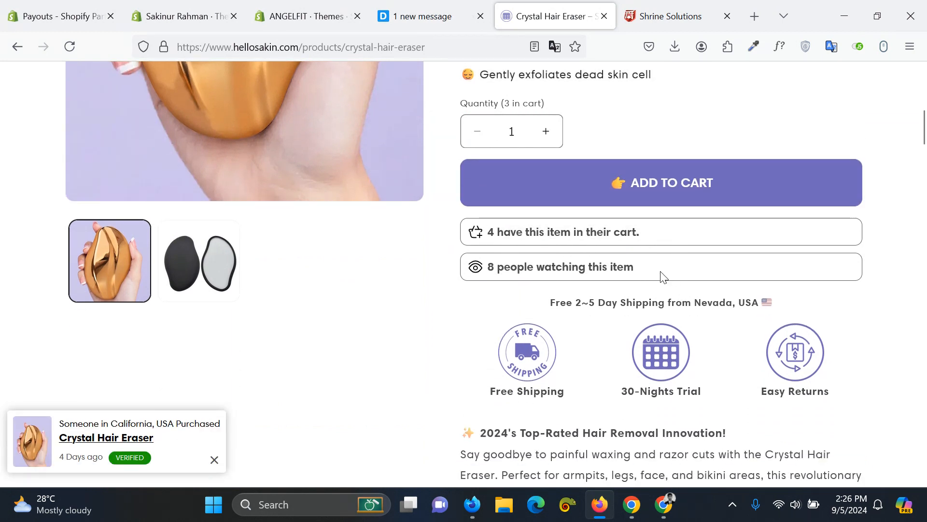
scroll(down, 3)
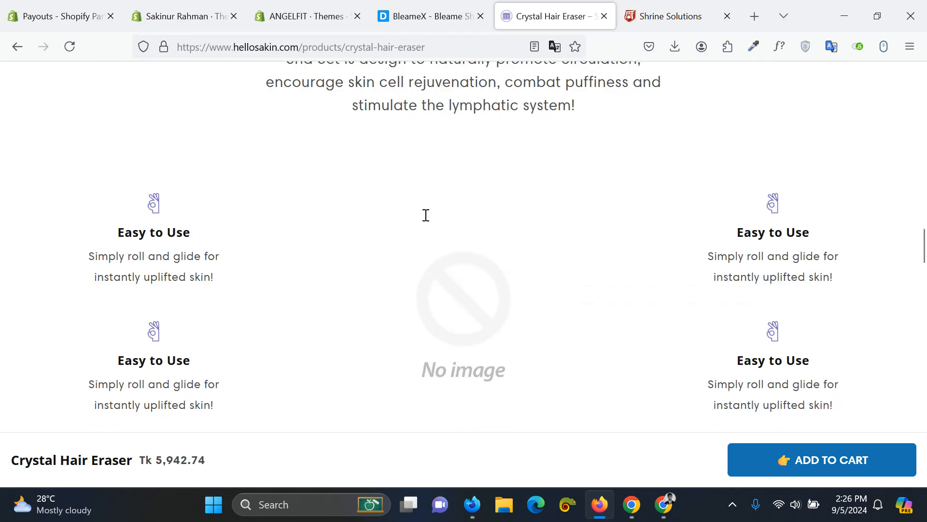
scroll(down, 3)
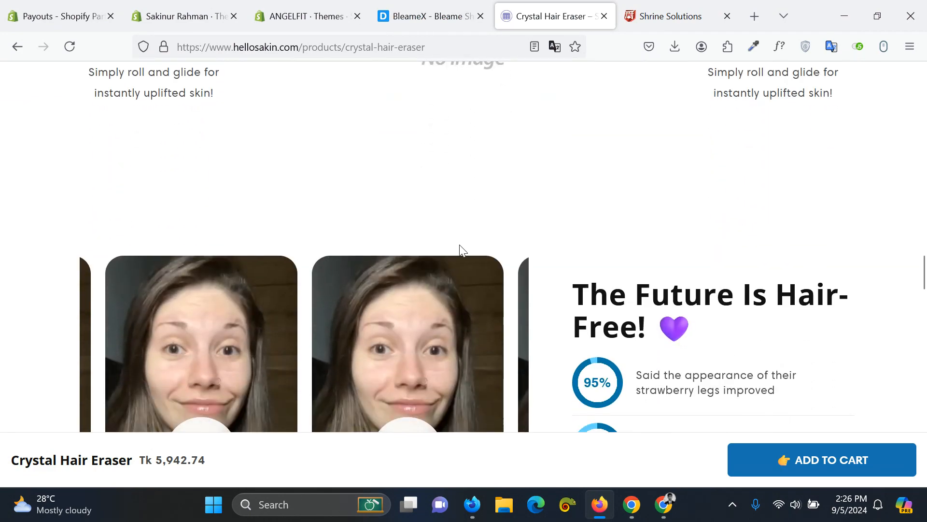
scroll(down, 3)
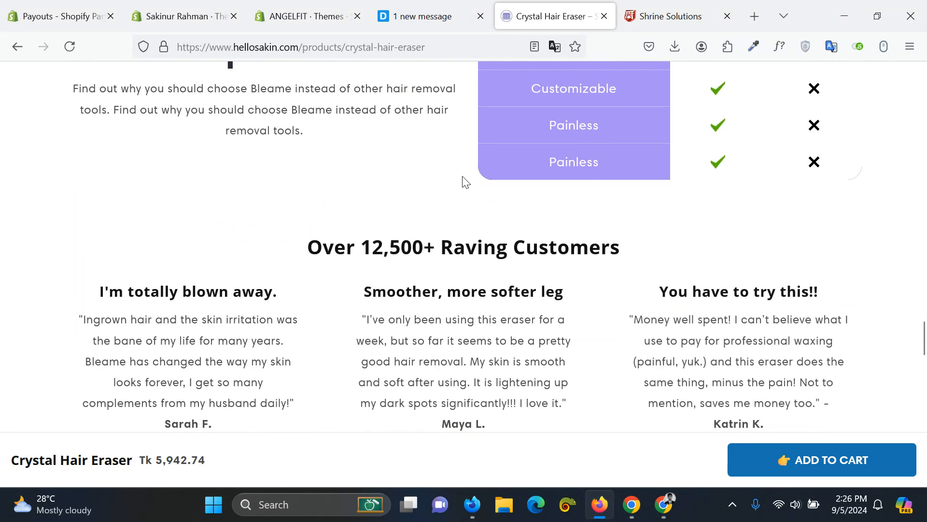
scroll(down, 3)
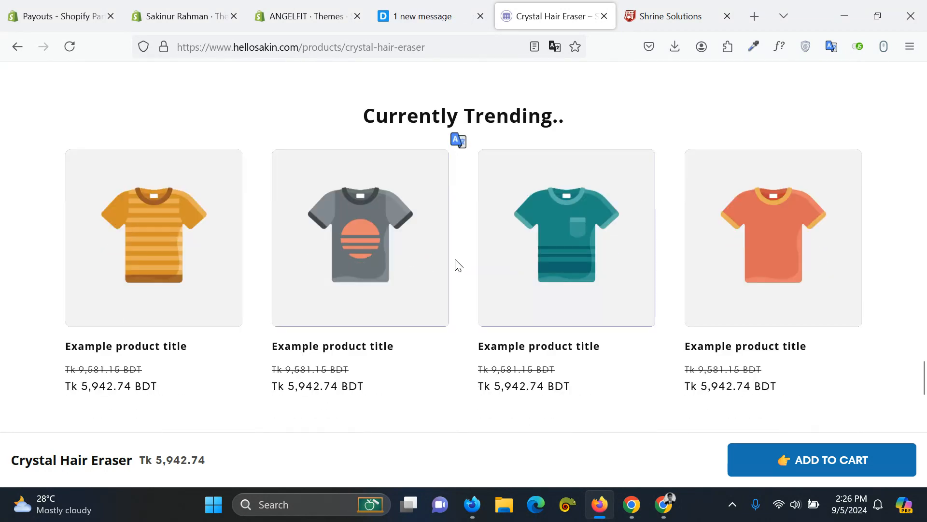
scroll(down, 3)
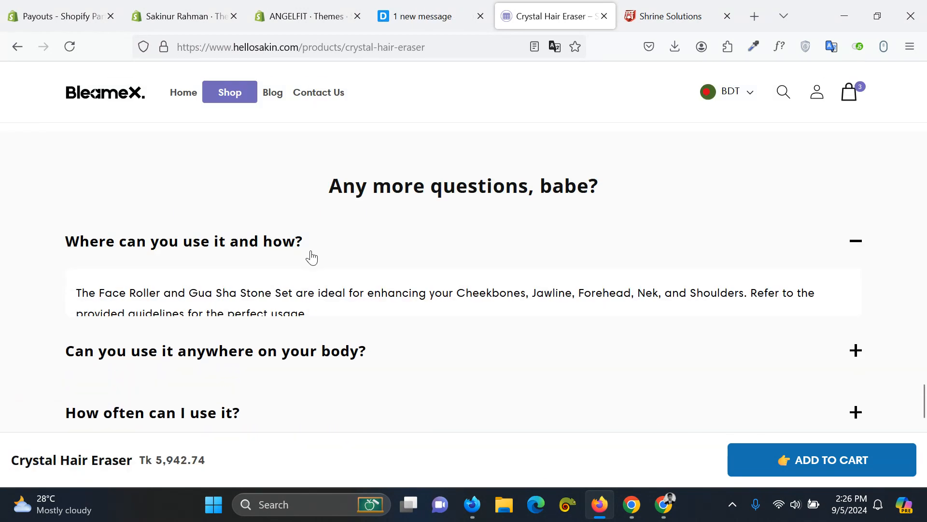
scroll(down, 3)
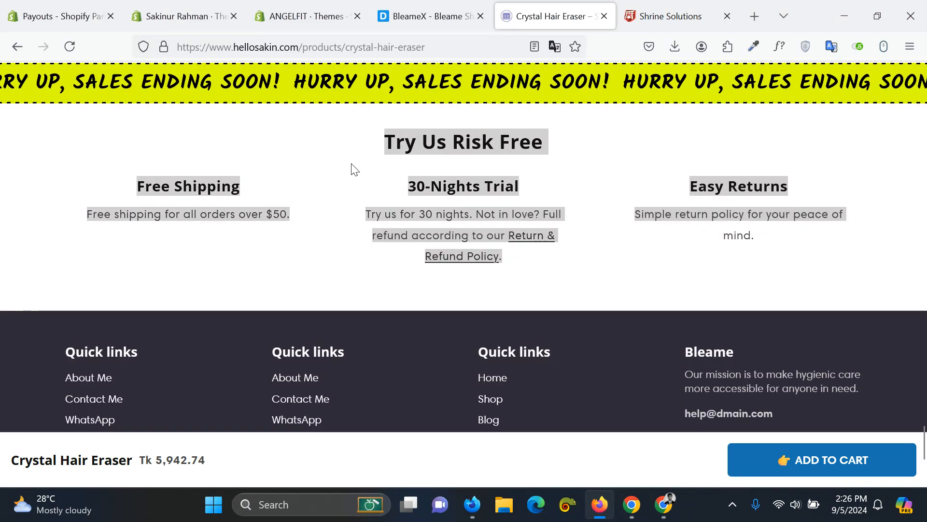
scroll(up, 3)
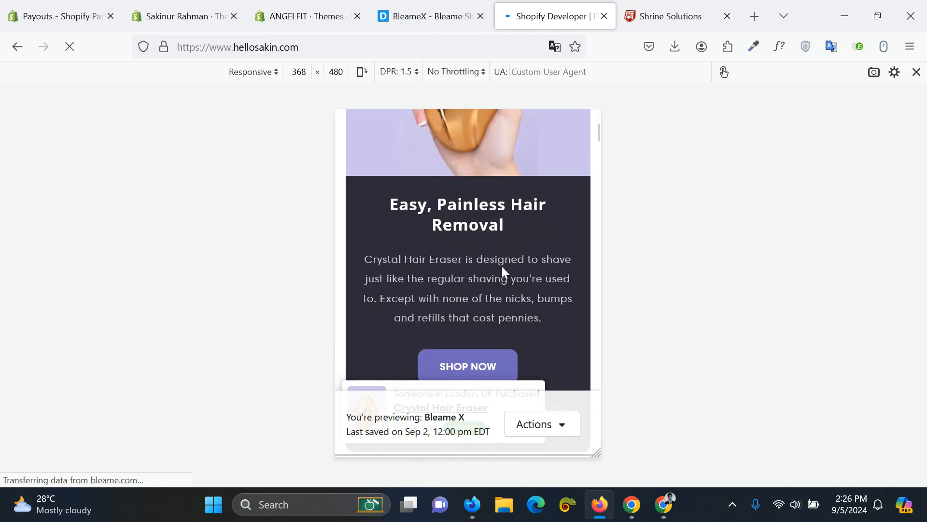
Step: Scroll through the BleameX demo homepage in the 368×480 mobile preview
scroll(down, 3)
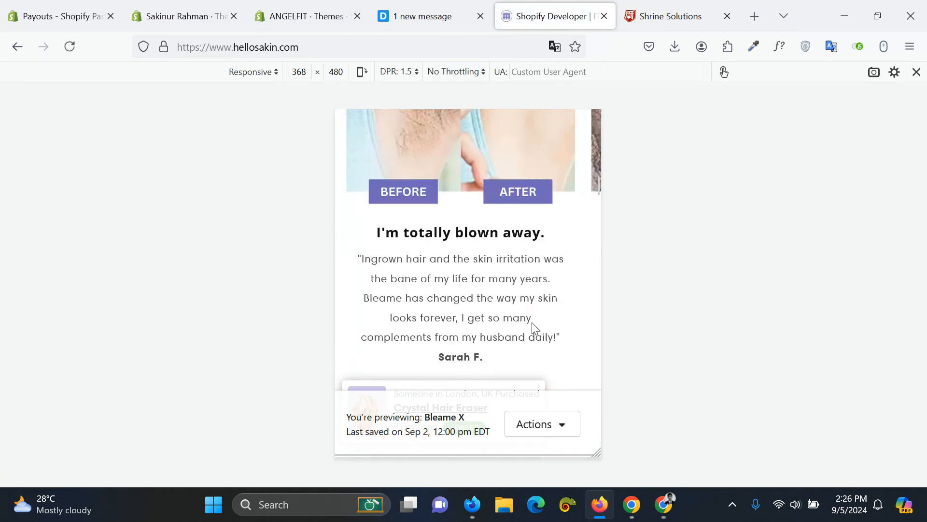
scroll(down, 3)
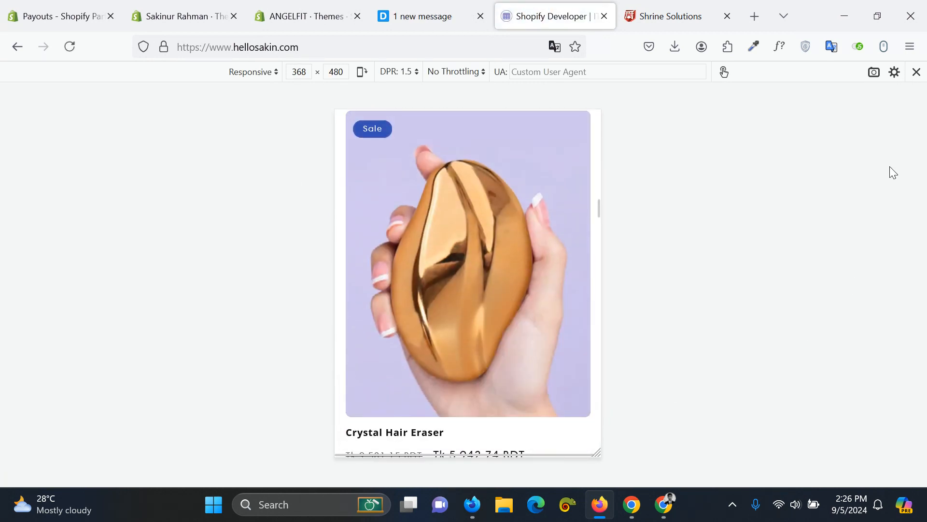
scroll(down, 3)
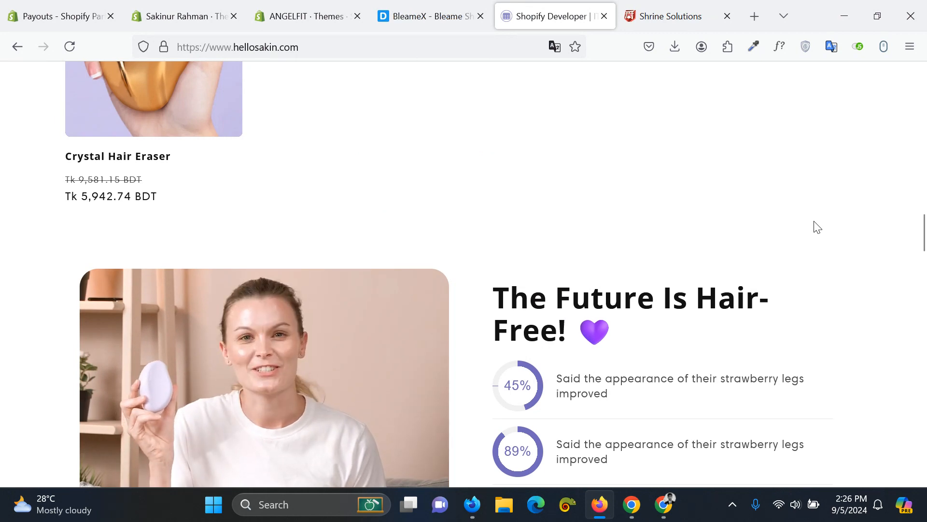
scroll(down, 3)
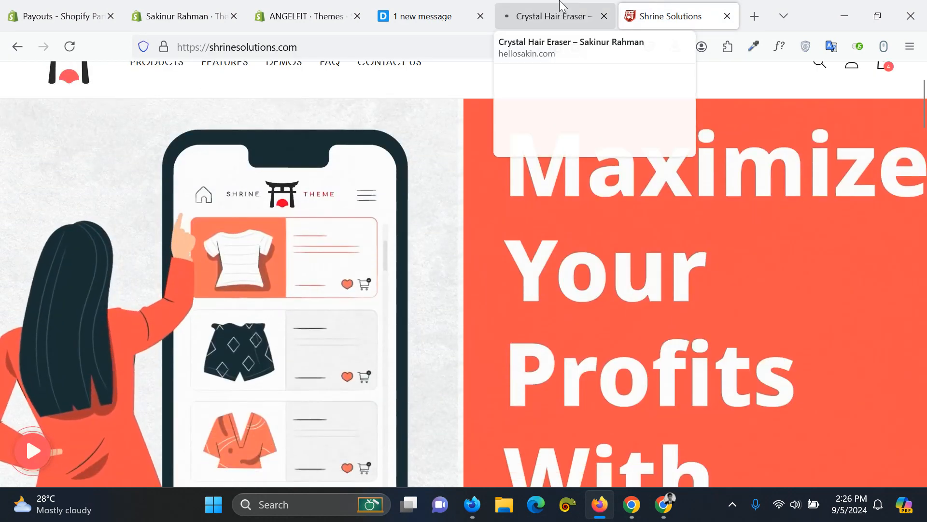
Step: Revisit the Crystal Hair Eraser page and scroll to its quantity selector and Add to Cart
click(552, 16)
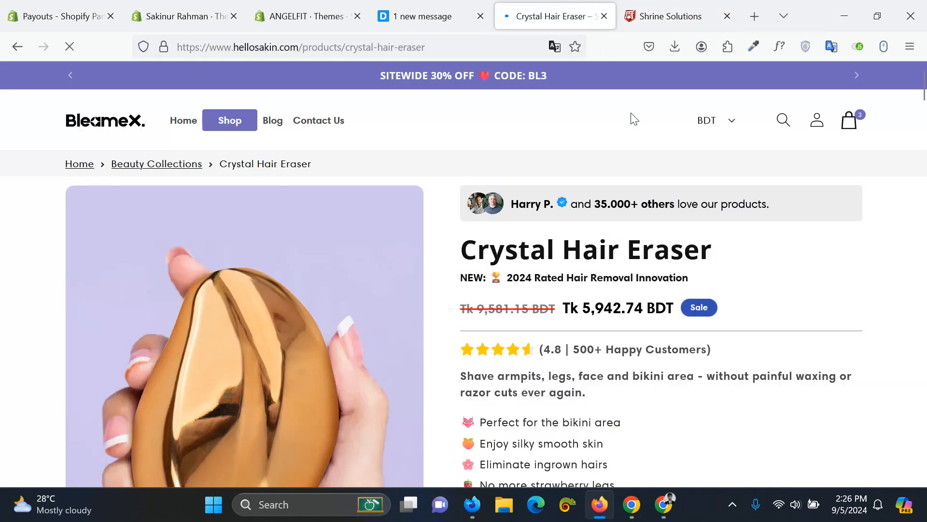
scroll(down, 3)
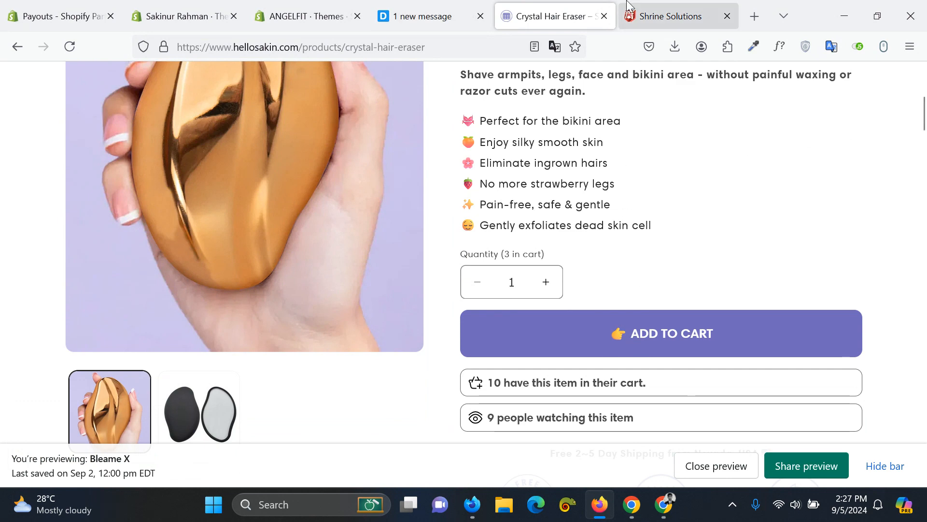
click(670, 16)
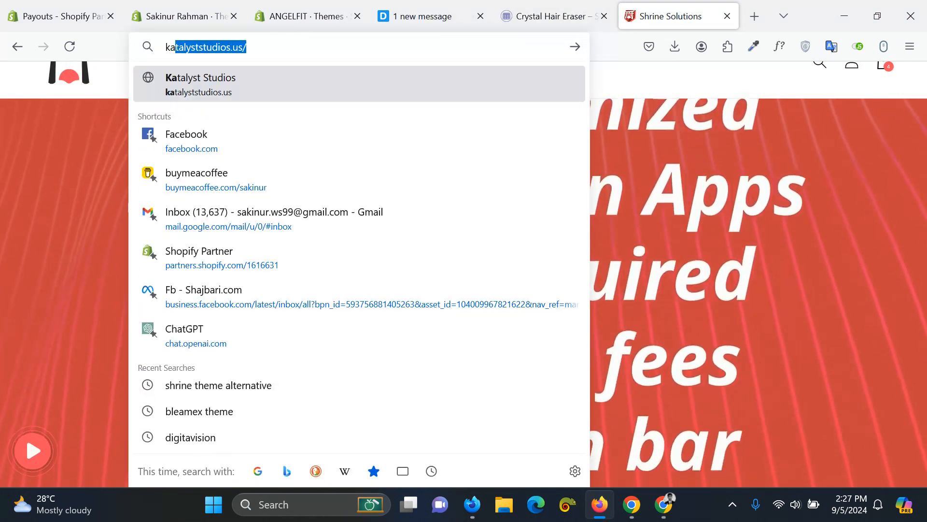
Step: Search Google for 'kaching bundle' and scroll to the Kaching Bundle Quantity Breaks listing
text(kaching bund)
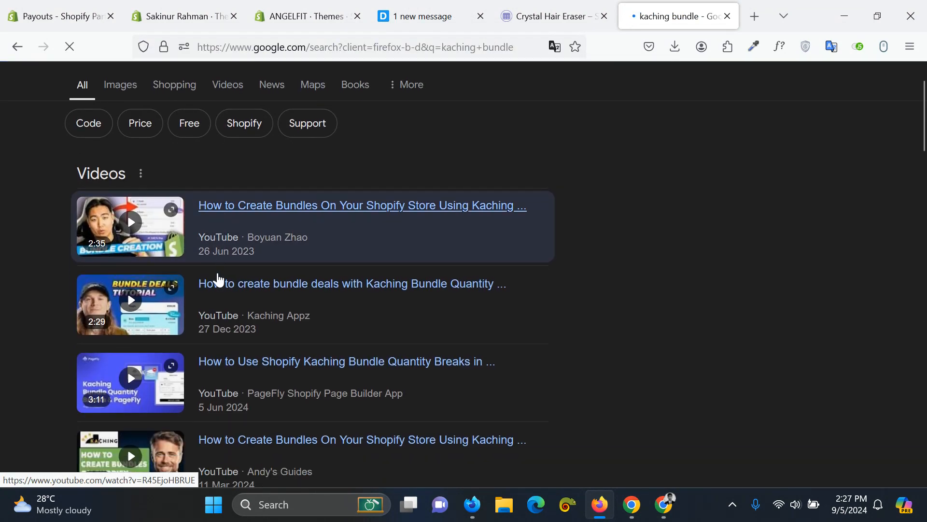
scroll(down, 3)
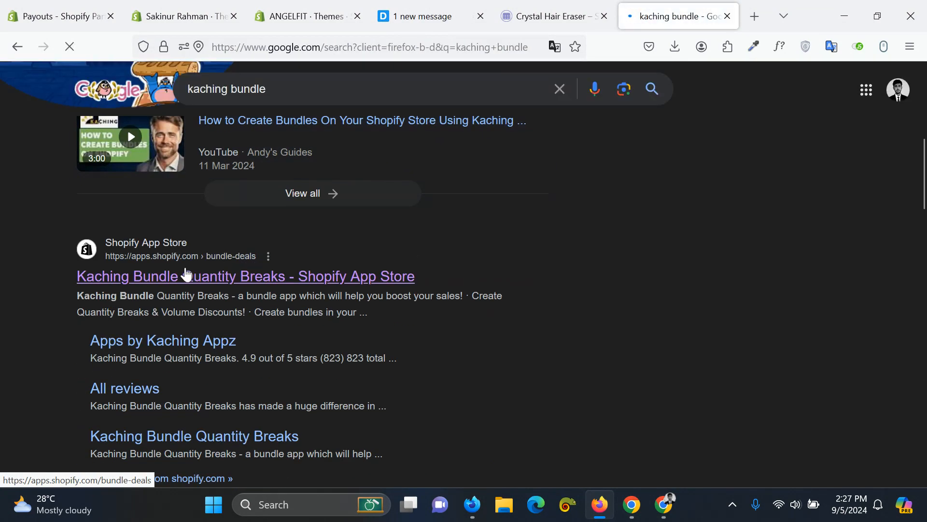